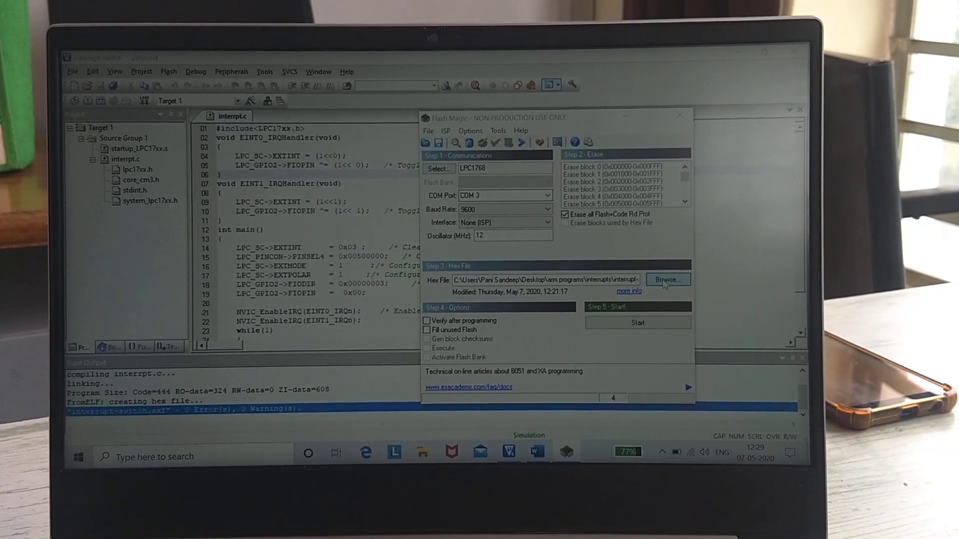
Select interrupt-switch.hex as the hex file and start flashing the LPC1768 over COM 3
left_click(666, 280)
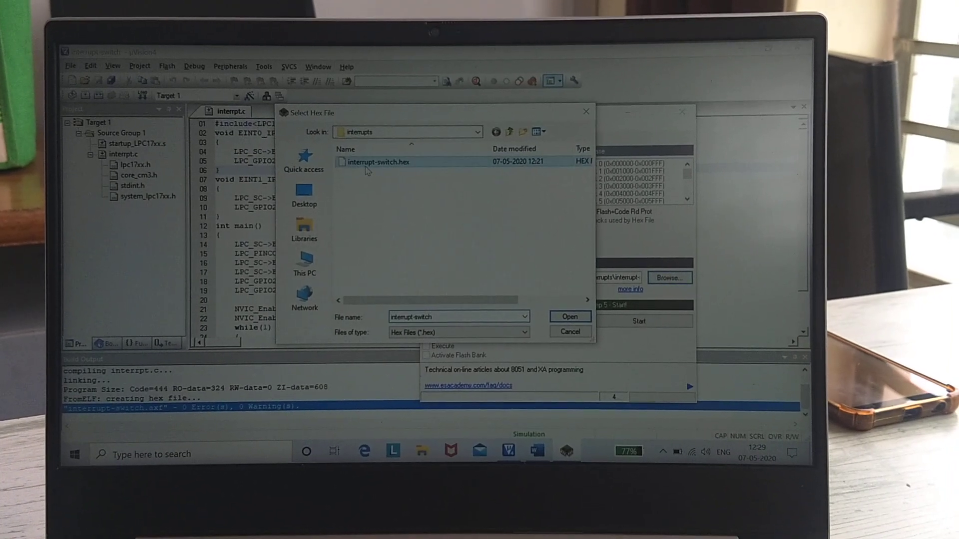
left_click(568, 316)
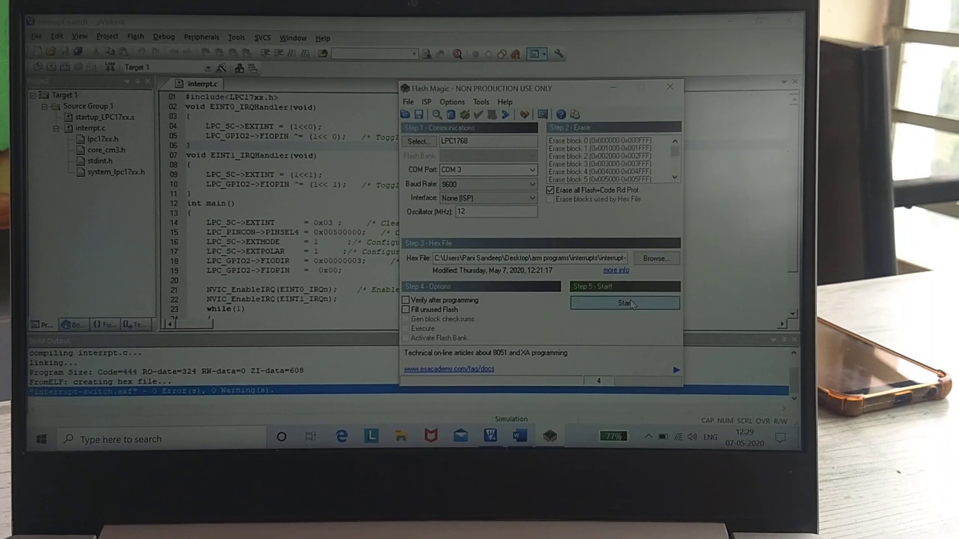
left_click(623, 303)
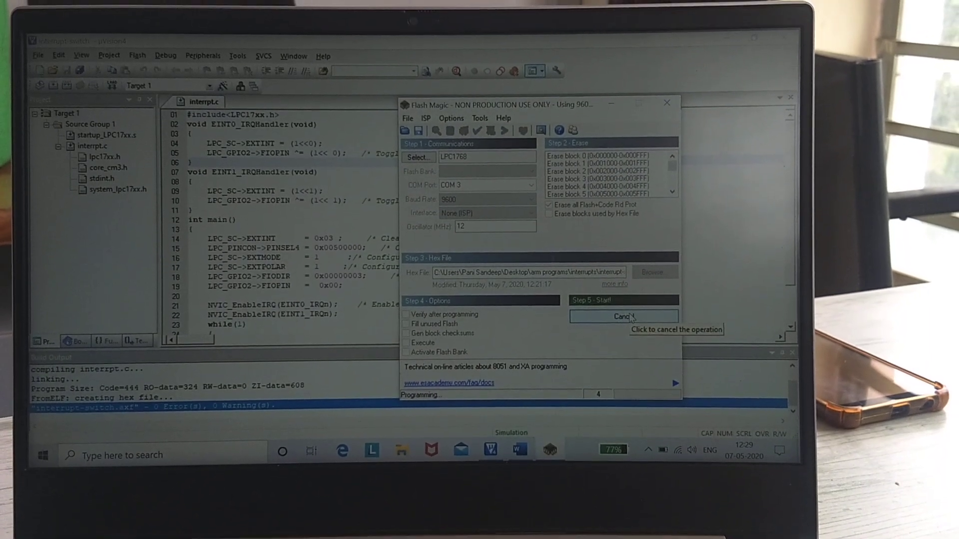